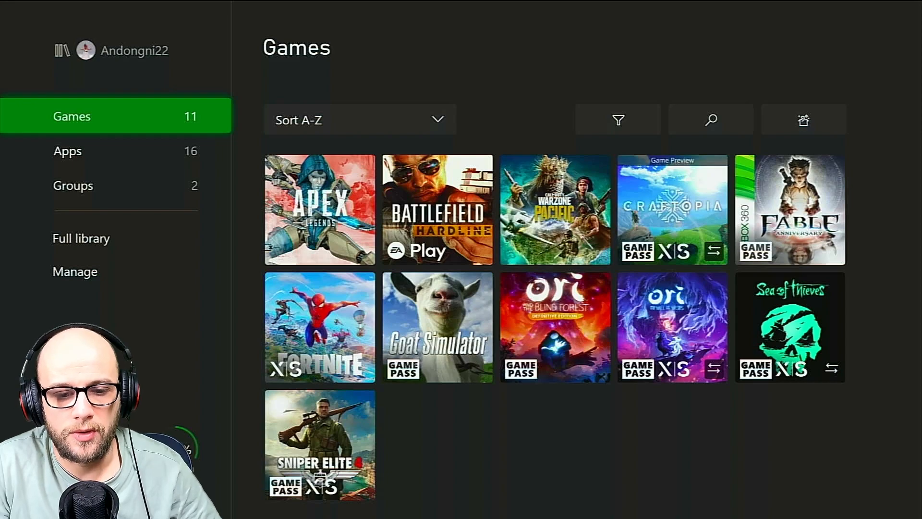
# - Open console Settings from the guide's Profile & system section
pyautogui.click(672, 209)
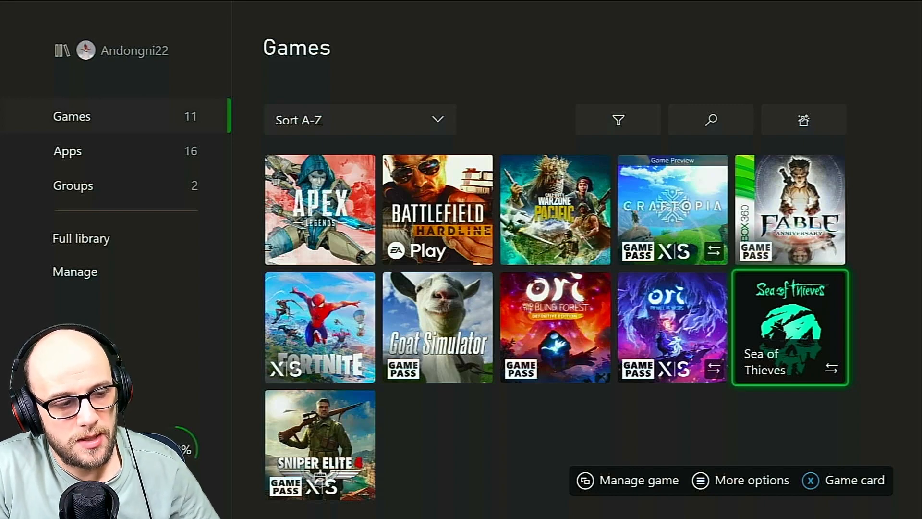
pyautogui.press('Xbox')
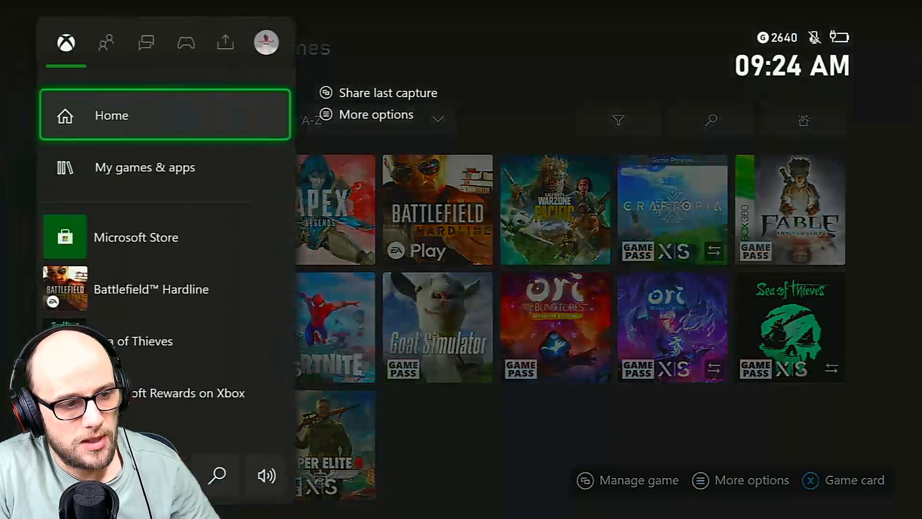
pyautogui.click(107, 42)
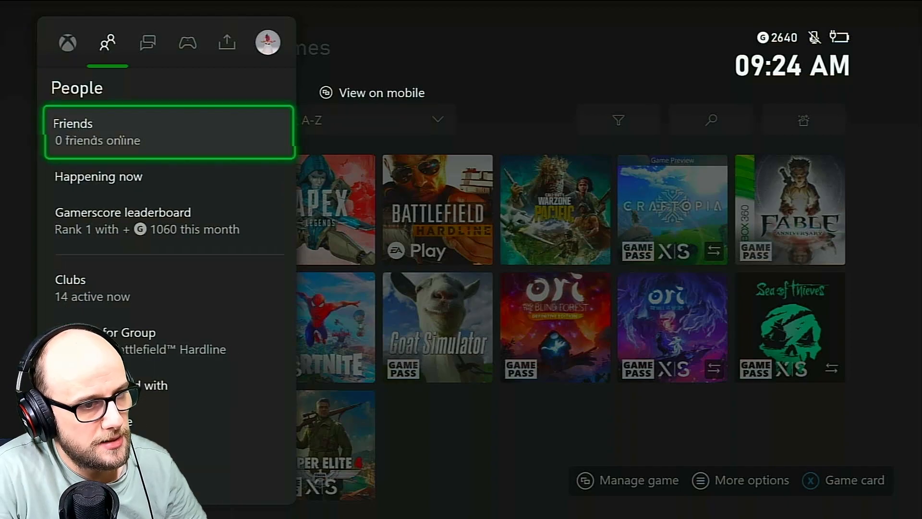
pyautogui.click(267, 42)
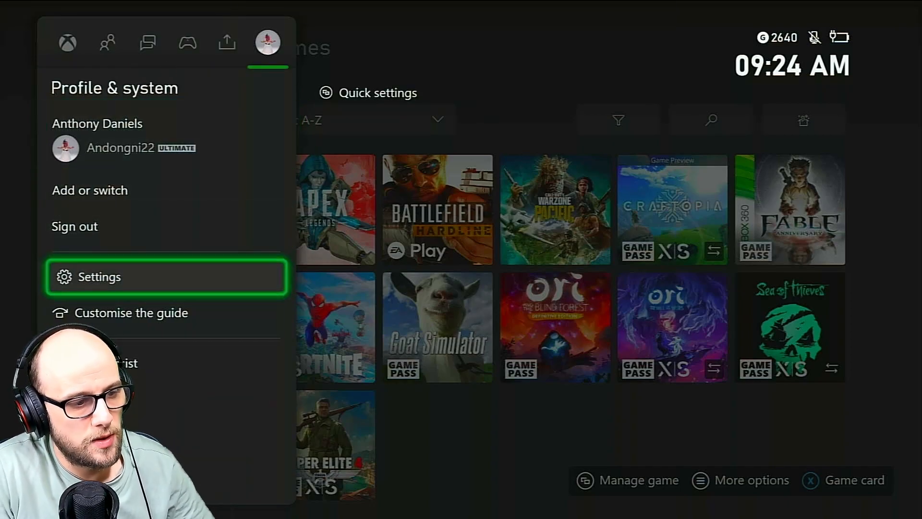
pyautogui.click(97, 276)
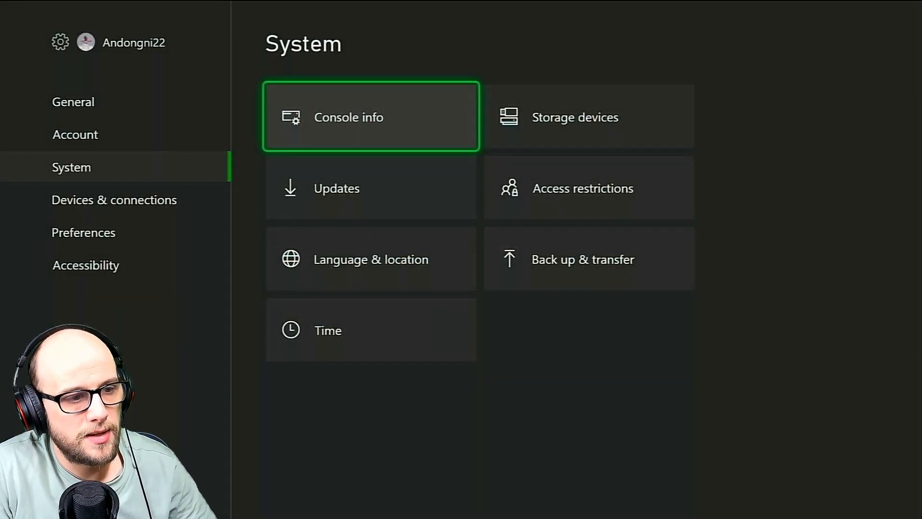
# - Go through General, Network settings and Advanced settings to the Alternative wired MAC address page
pyautogui.click(73, 101)
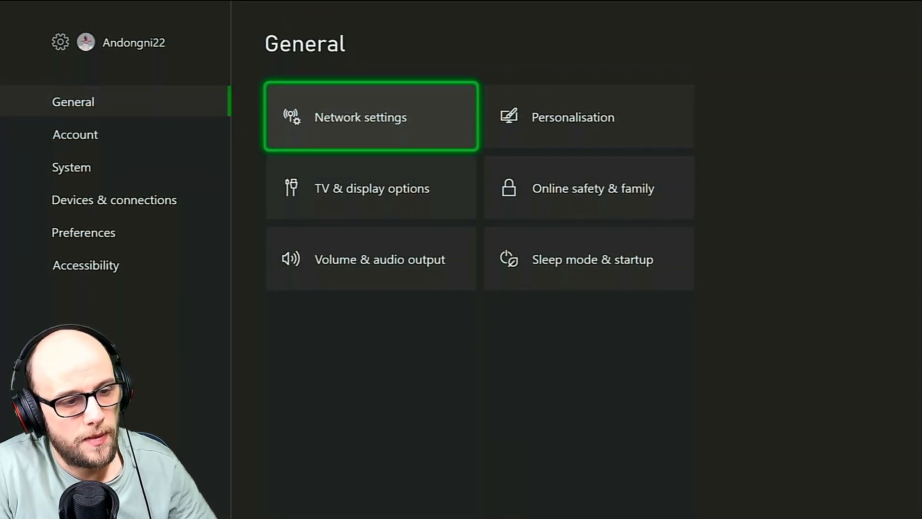
pyautogui.click(370, 116)
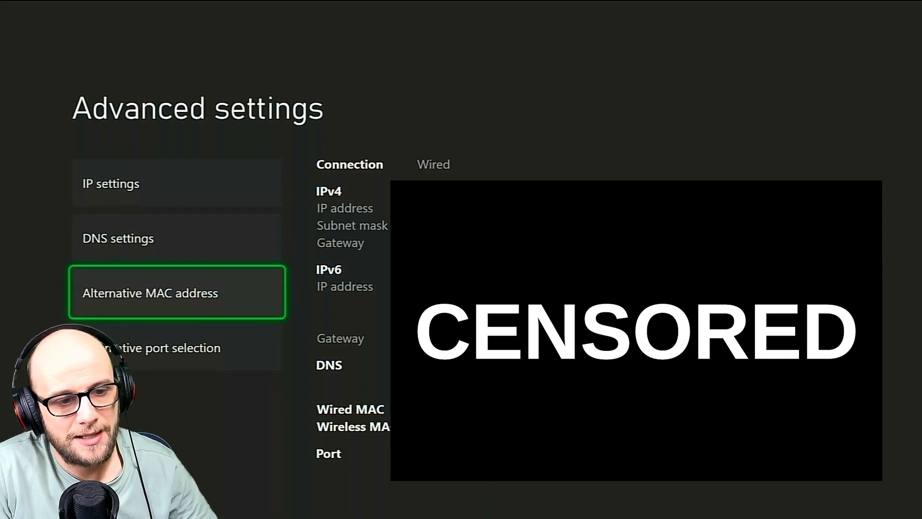
pyautogui.click(149, 293)
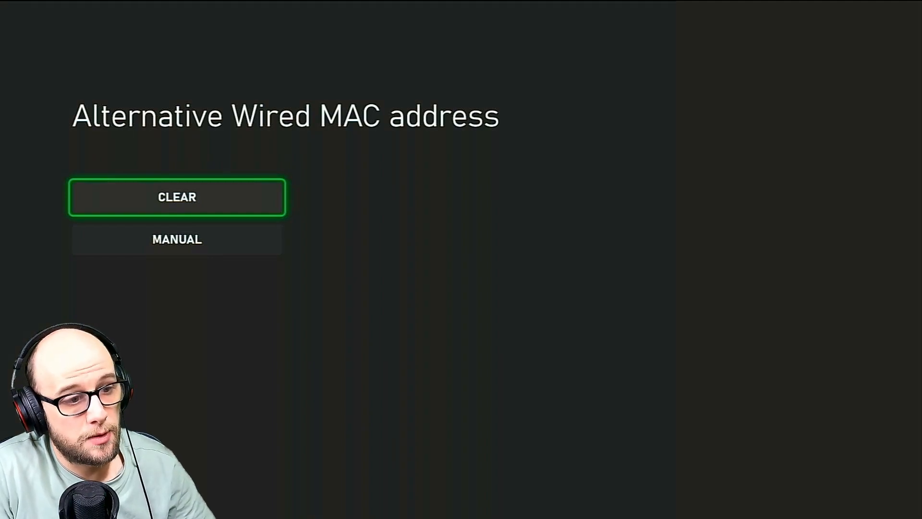
# - Clear the alternative wired MAC address and restart the console
pyautogui.click(177, 197)
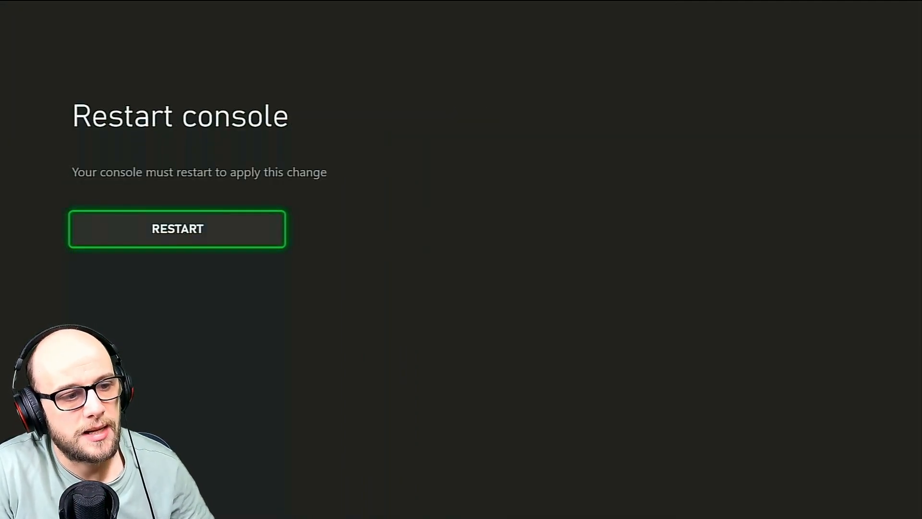
pyautogui.click(177, 228)
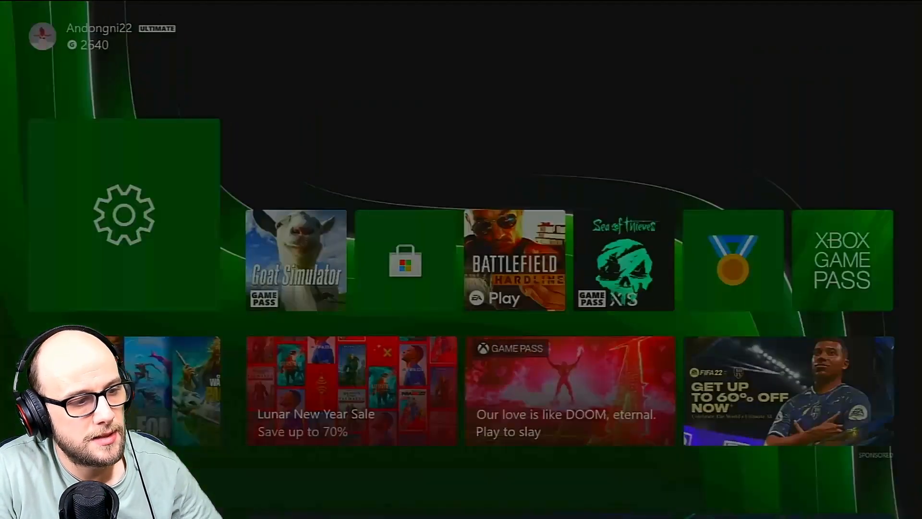
# - Visit System settings, then return to the Games library listing eleven games
pyautogui.click(124, 215)
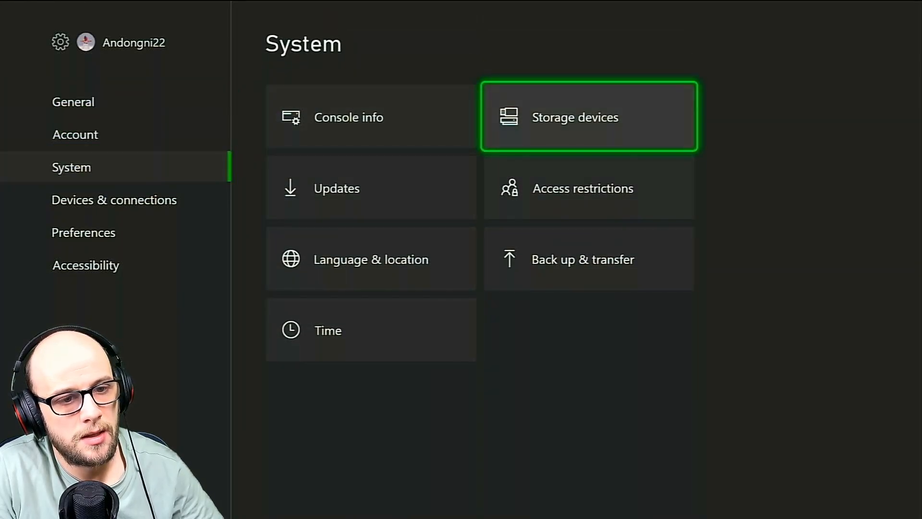
pyautogui.click(588, 116)
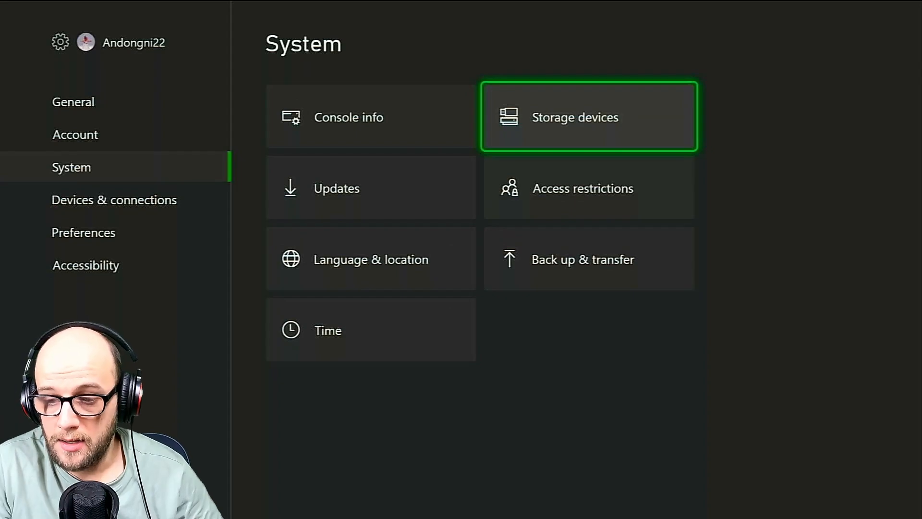
pyautogui.click(589, 117)
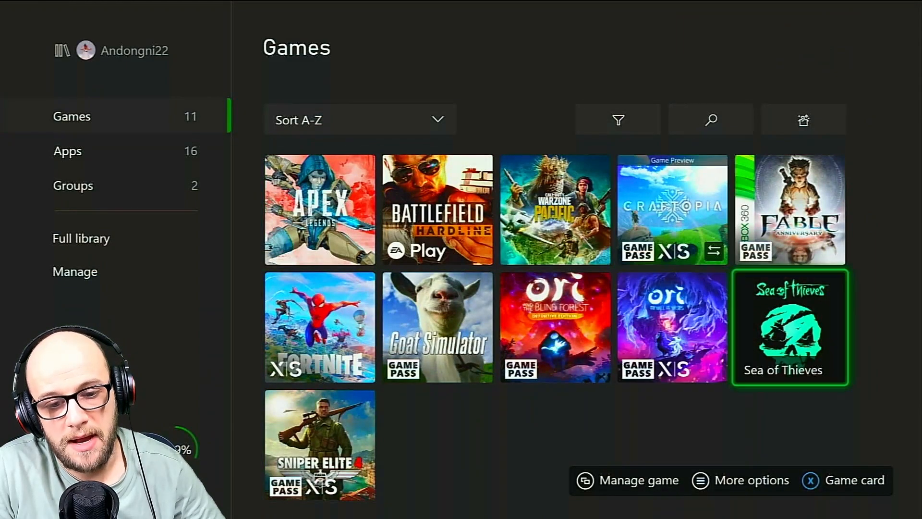
# - Return to the System settings page with Storage devices highlighted
pyautogui.click(789, 327)
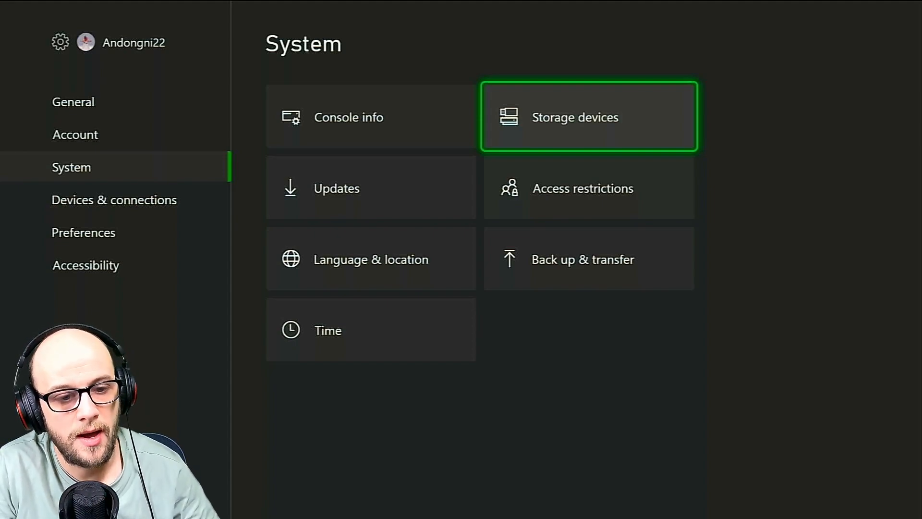
# - Format the external drive as 'Xbox Backup' for games and apps, installing new things there
pyautogui.click(588, 115)
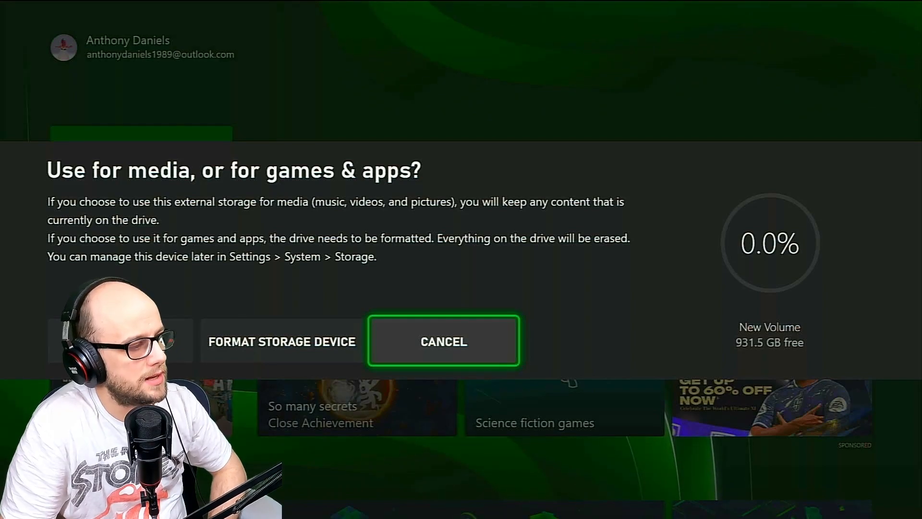
pyautogui.click(282, 341)
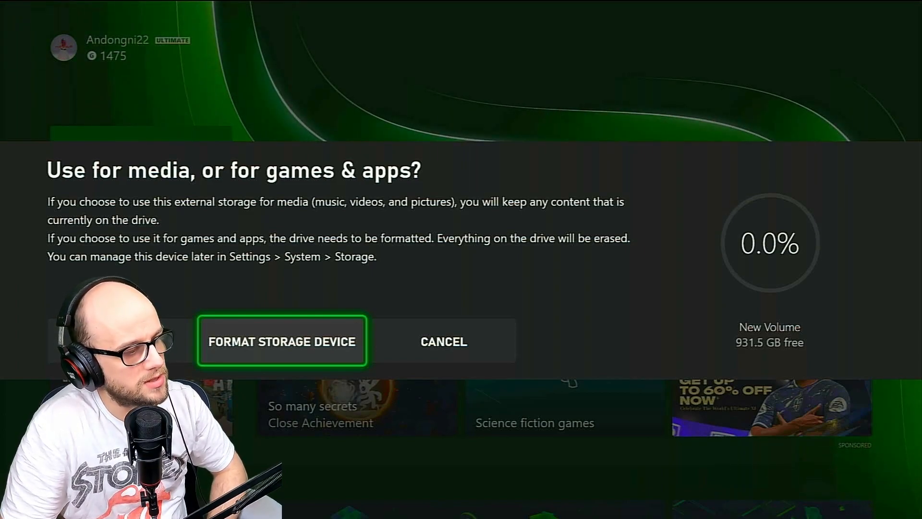
pyautogui.click(283, 341)
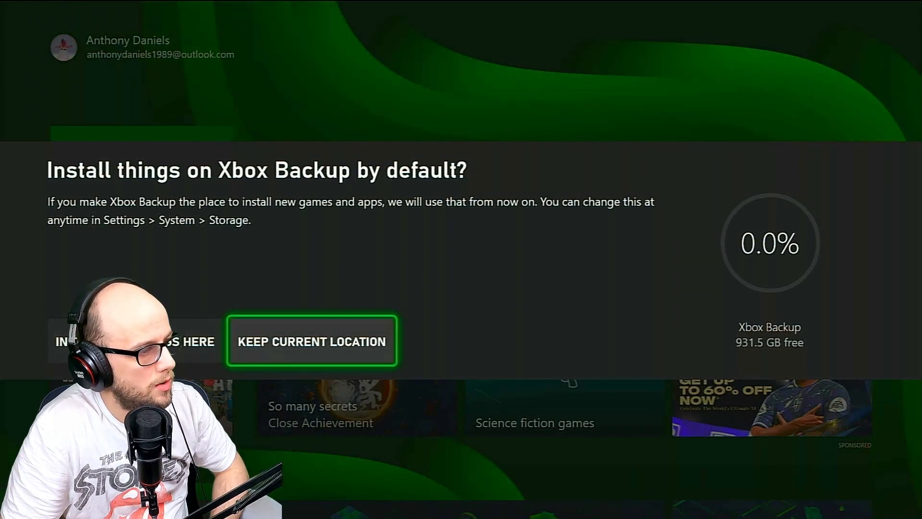
pyautogui.click(311, 342)
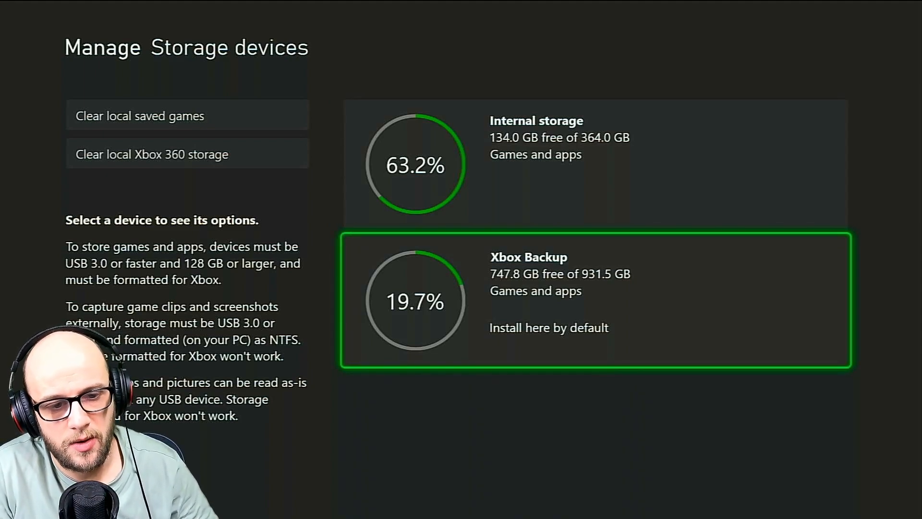
# - Dismiss the internal storage prompt and confirm Xbox Backup as the install-by-default drive
pyautogui.click(591, 301)
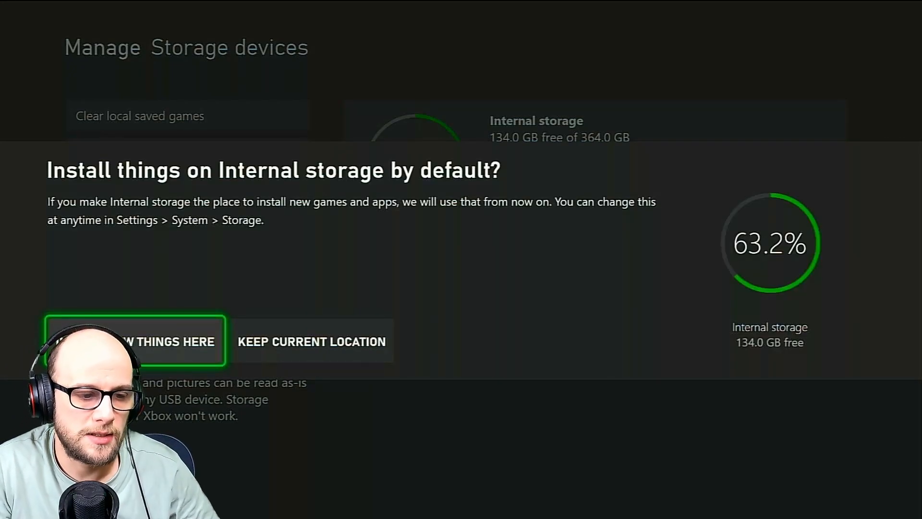
pyautogui.click(135, 341)
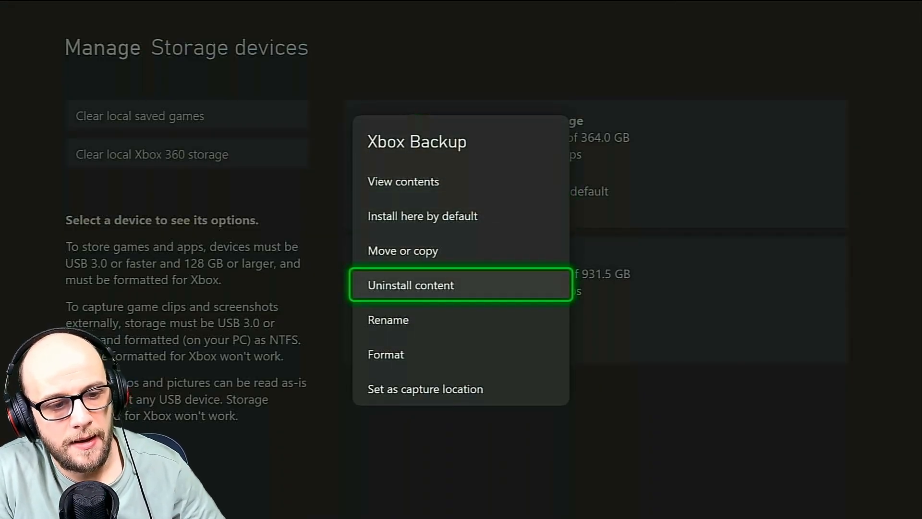
pyautogui.click(422, 215)
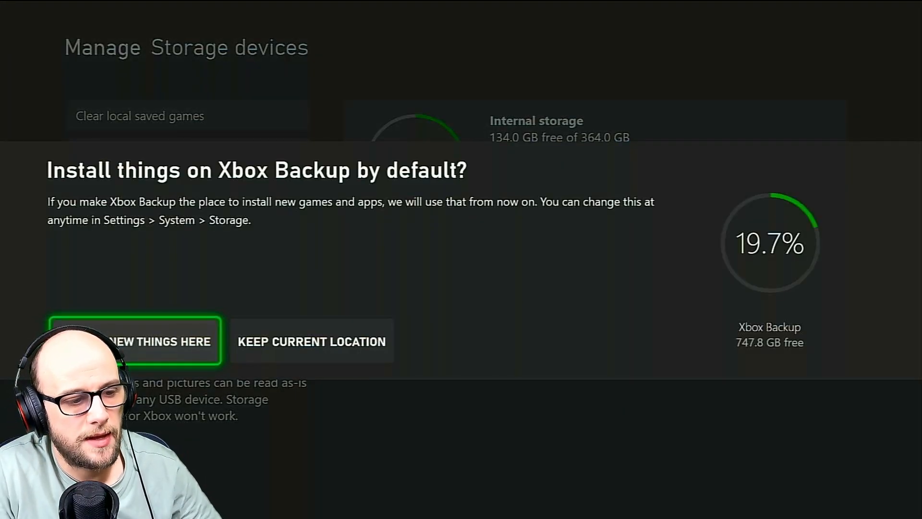
pyautogui.click(134, 341)
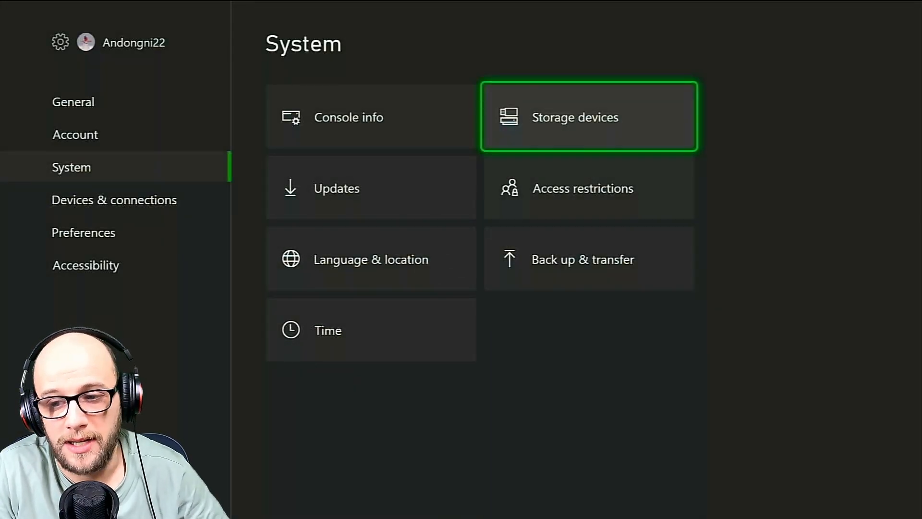
# - Return Home, reopen System settings, and open Console info
pyautogui.click(588, 116)
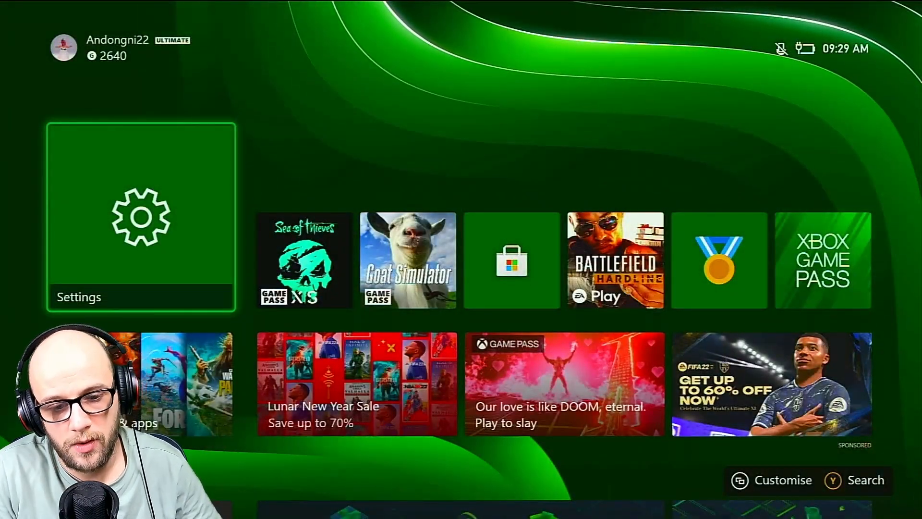
pyautogui.click(141, 218)
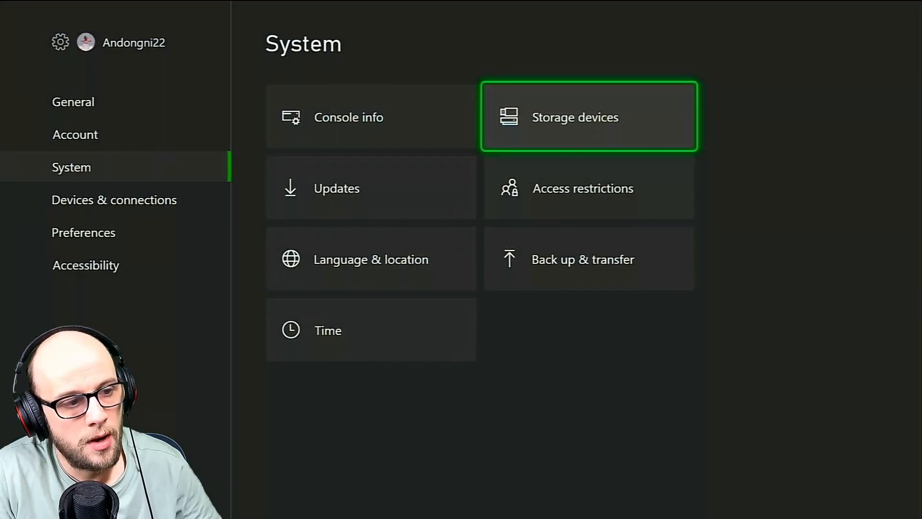
pyautogui.click(348, 117)
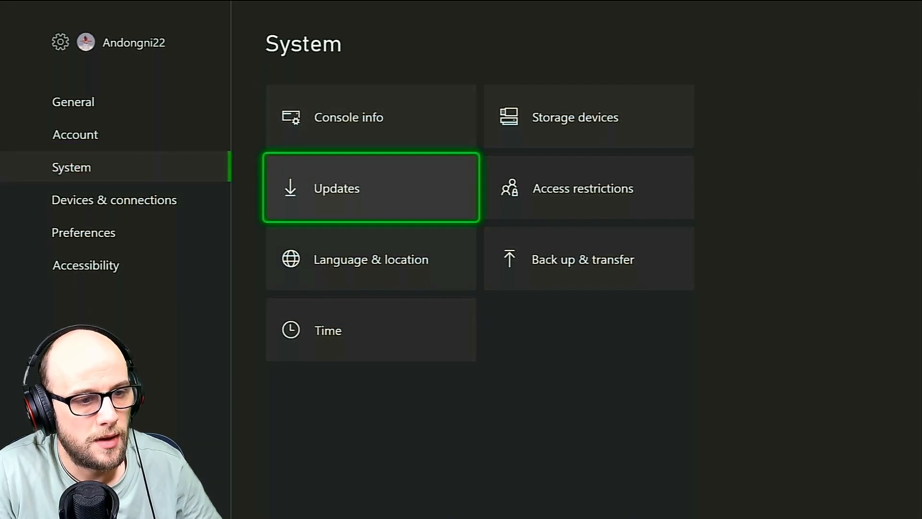
pyautogui.click(347, 117)
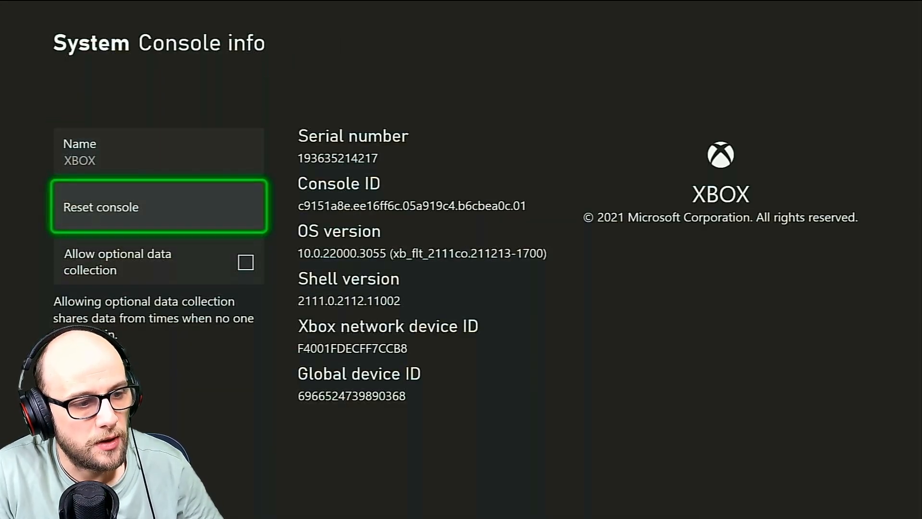
# - View the Reset console options, then cancel without resetting
pyautogui.click(158, 206)
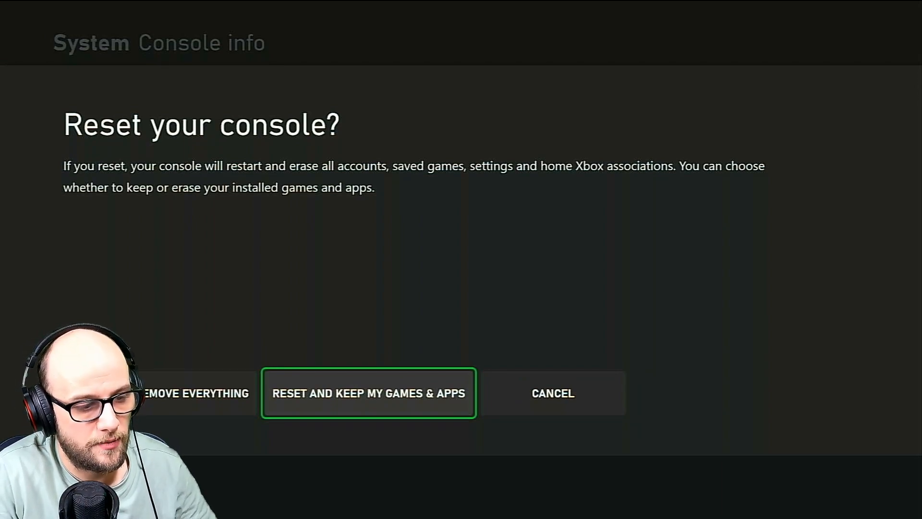
pyautogui.press('Left')
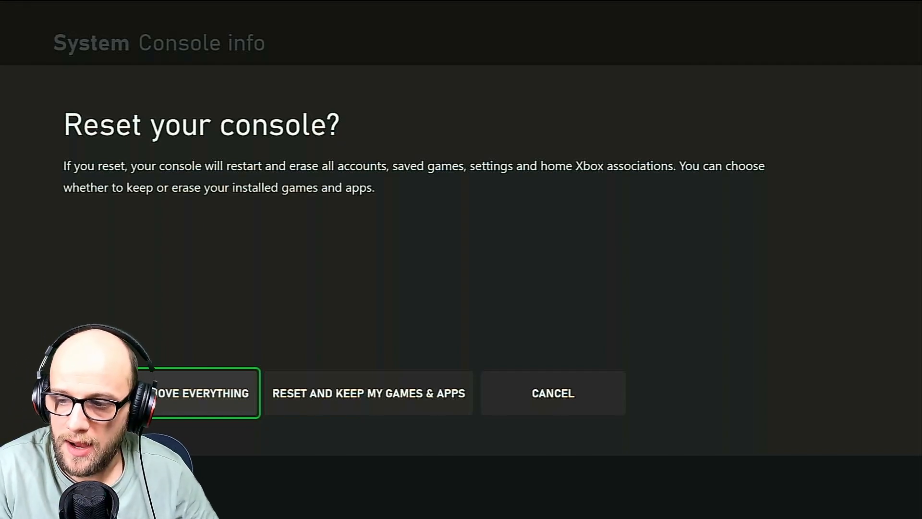
pyautogui.click(551, 393)
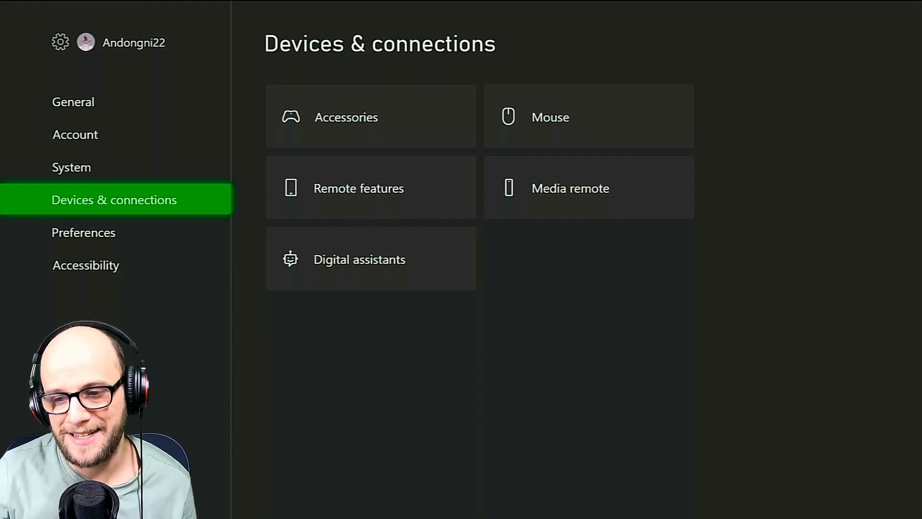
# - Select System in the Settings sidebar, then exit Settings to the Home screen
pyautogui.click(71, 167)
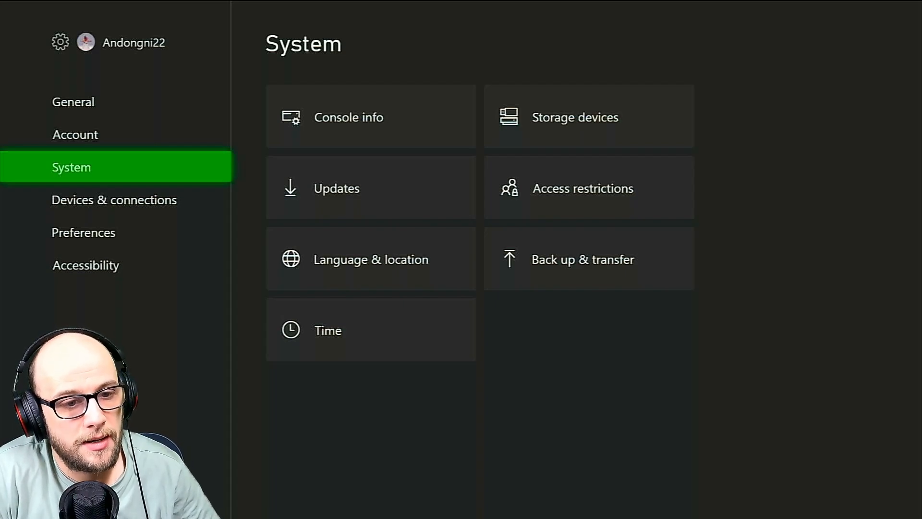
pyautogui.click(73, 101)
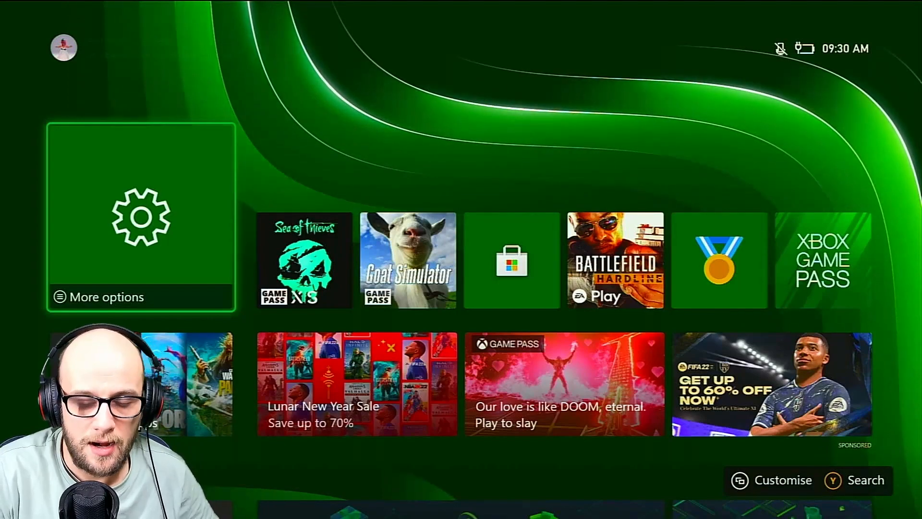
# - Open My games & apps and show the Apps category with 16 apps
pyautogui.click(63, 47)
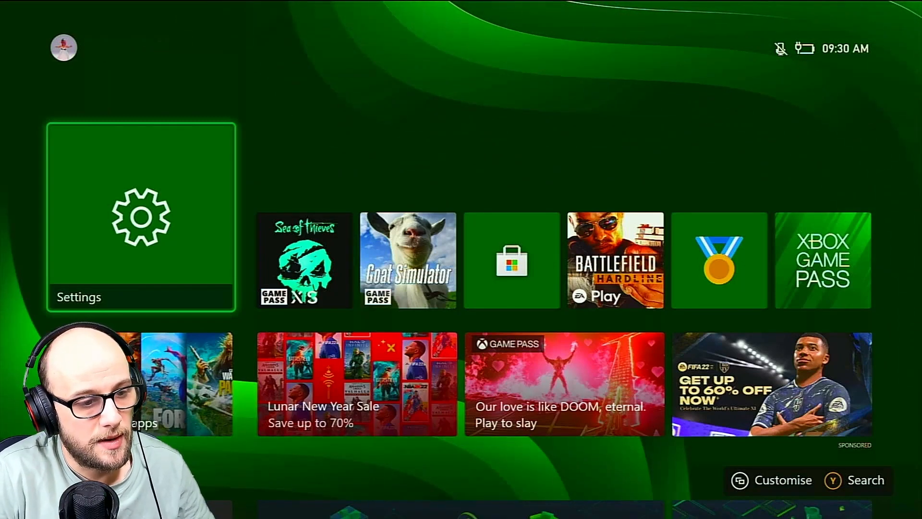
pyautogui.click(63, 47)
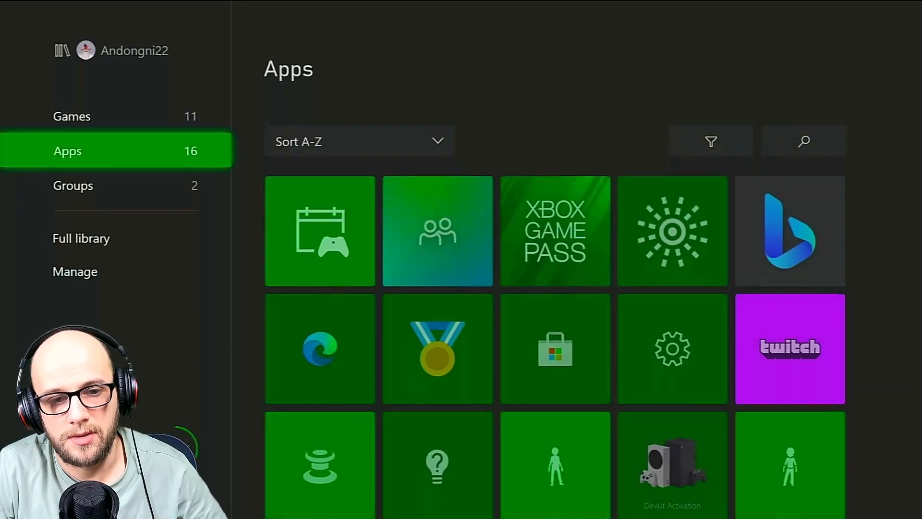
# - Open Manage game and add-ons for Sea of Thieves from its options menu in Games
pyautogui.scroll(-3)
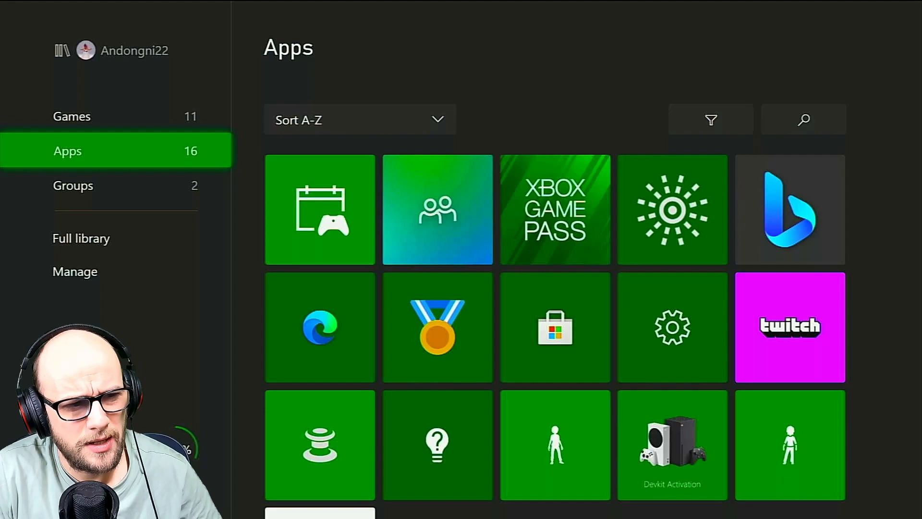
pyautogui.click(72, 116)
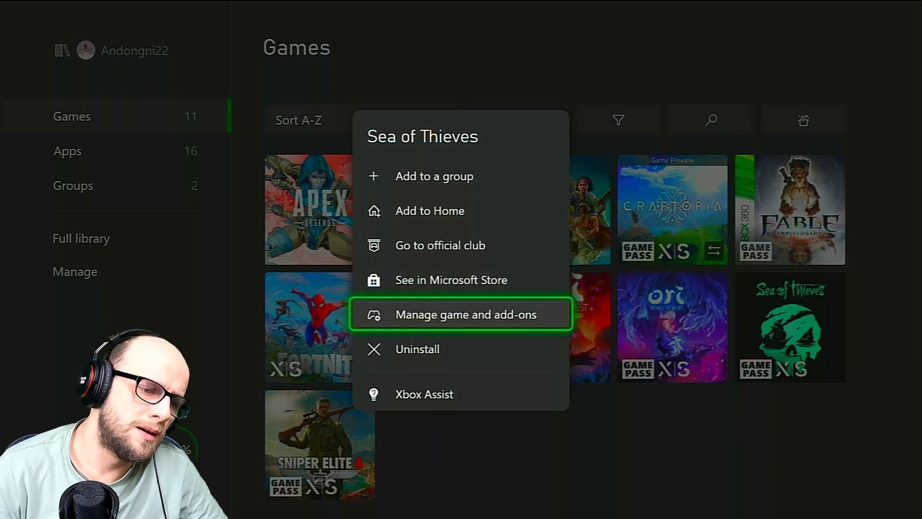
pyautogui.click(465, 314)
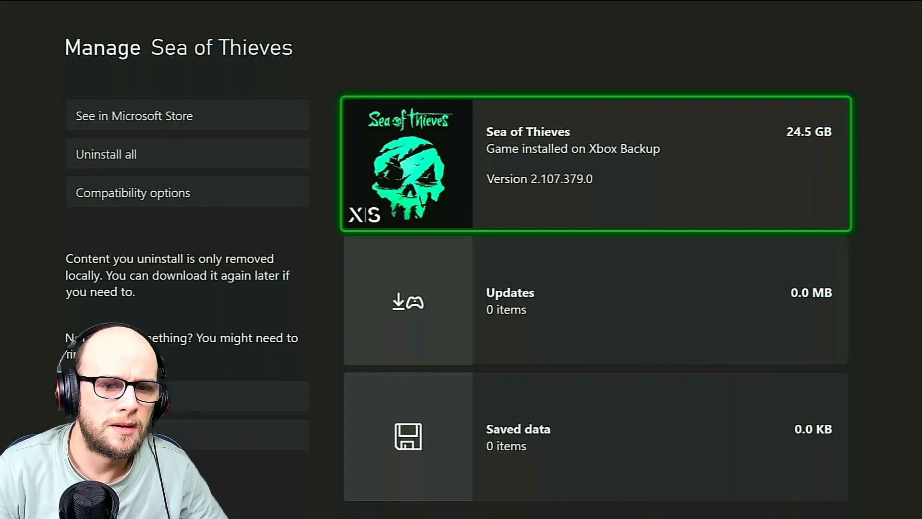